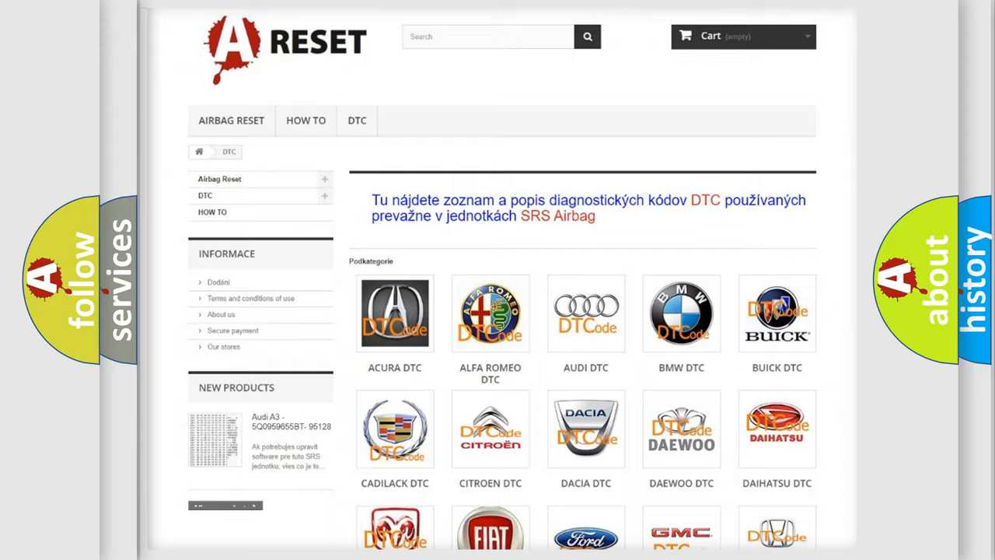
# Open the FIAT DTC category from the brand grid to list Fiat code subcategories
pyautogui.scroll(-3)
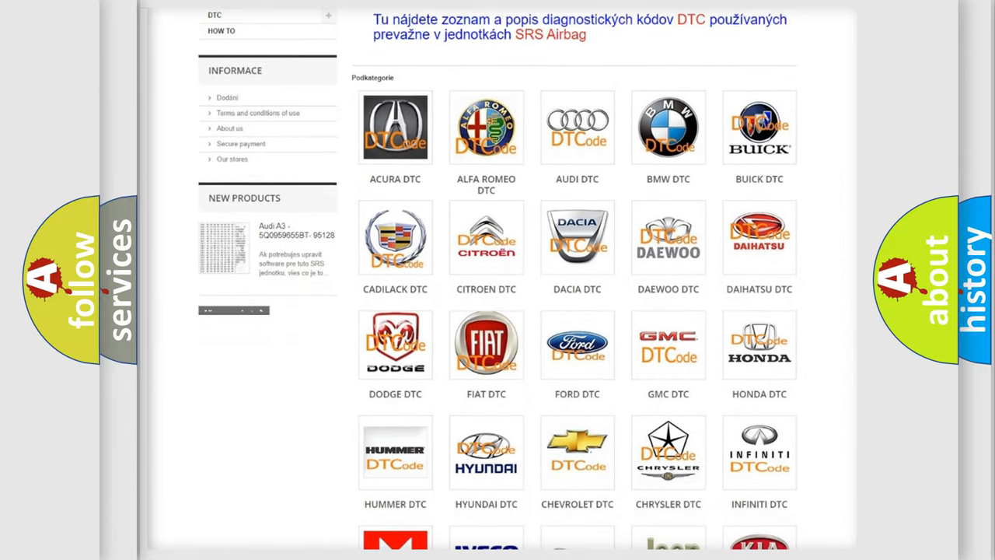
pyautogui.moveTo(486, 342)
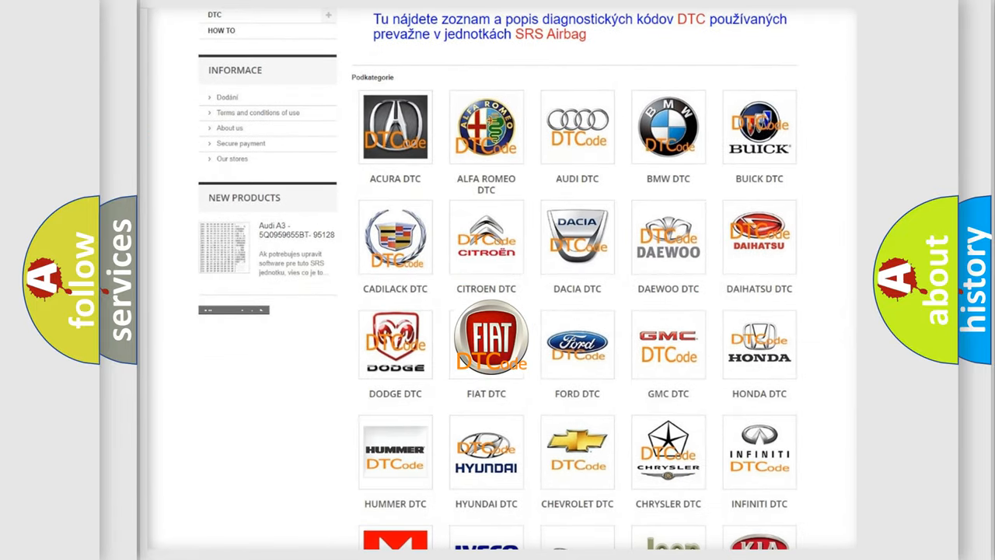
pyautogui.click(486, 338)
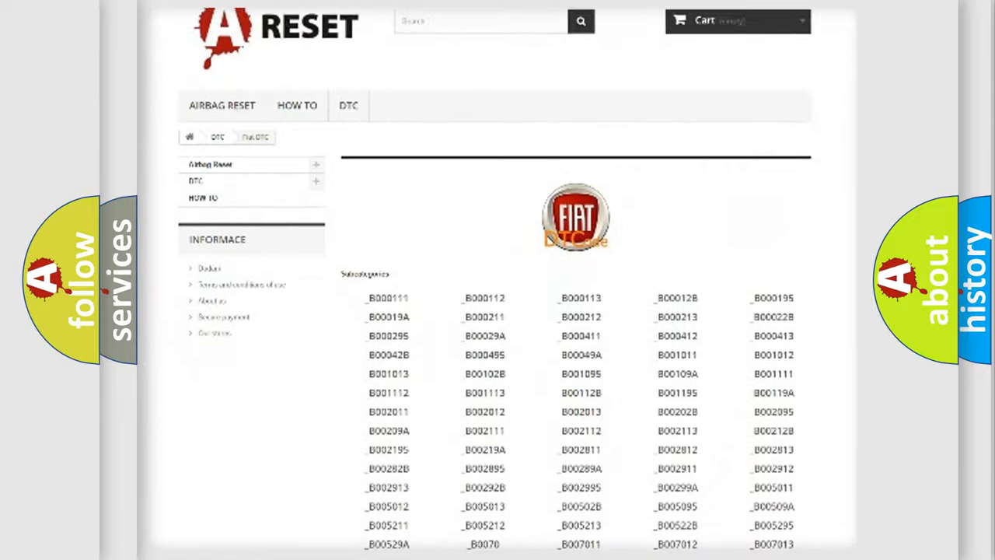
pyautogui.scroll(-3)
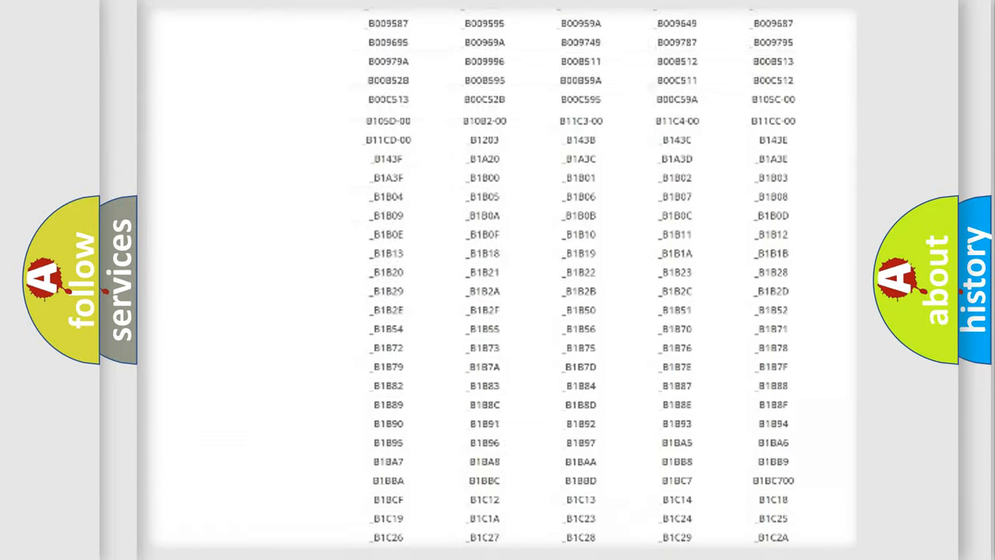
pyautogui.scroll(3)
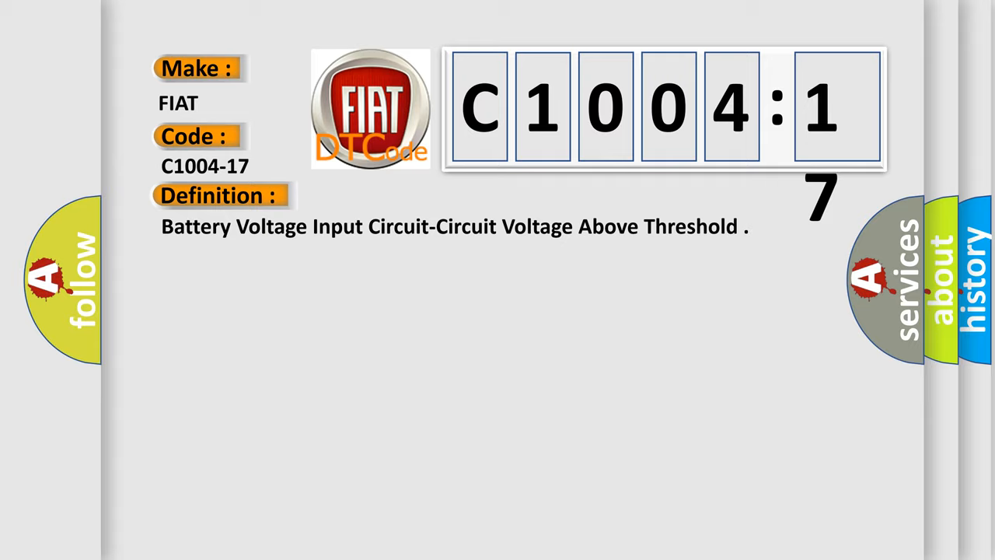
# Advance the C1004-17 slide to show the description: left blind spot sensor supply above 16.0 volts
pyautogui.click(404, 195)
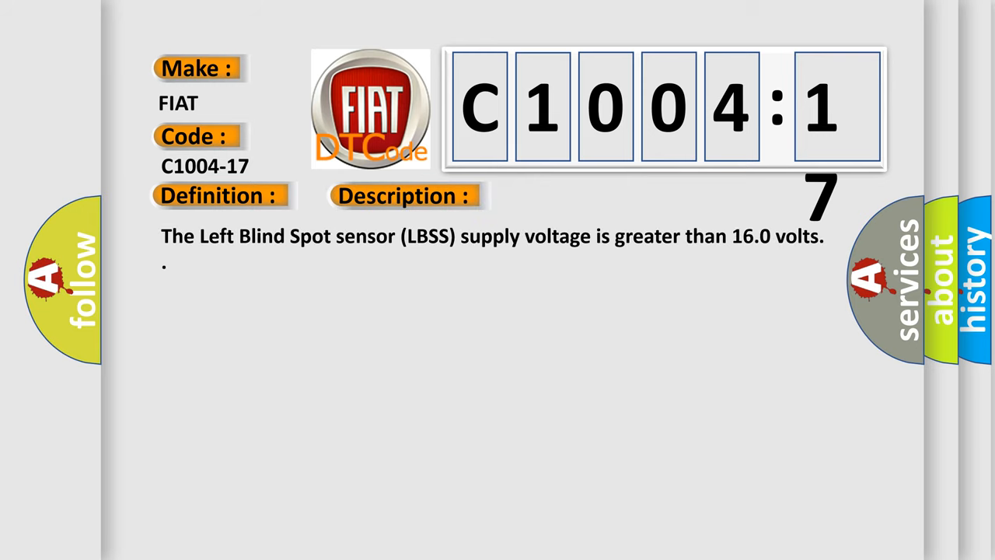